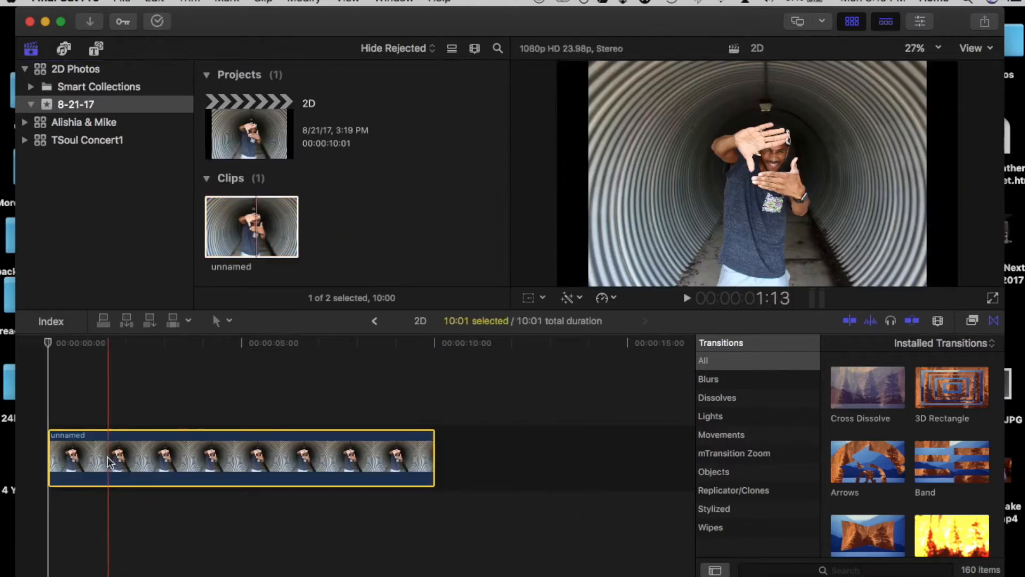
Duplicate the tunnel photo clip so two copies sit stacked in the timeline.
{"action": "left_click", "coordinate": [567, 298]}
{"action": "type", "text": "draw"}
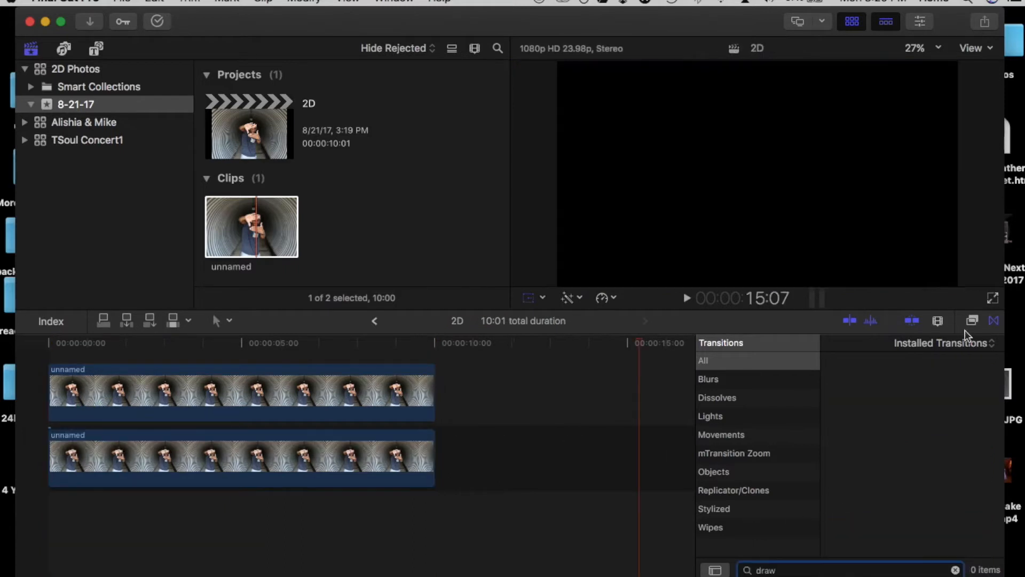
Filter the Effects browser to 'draw' to bring up Draw Mask for the top clip.
{"action": "left_click", "coordinate": [972, 320]}
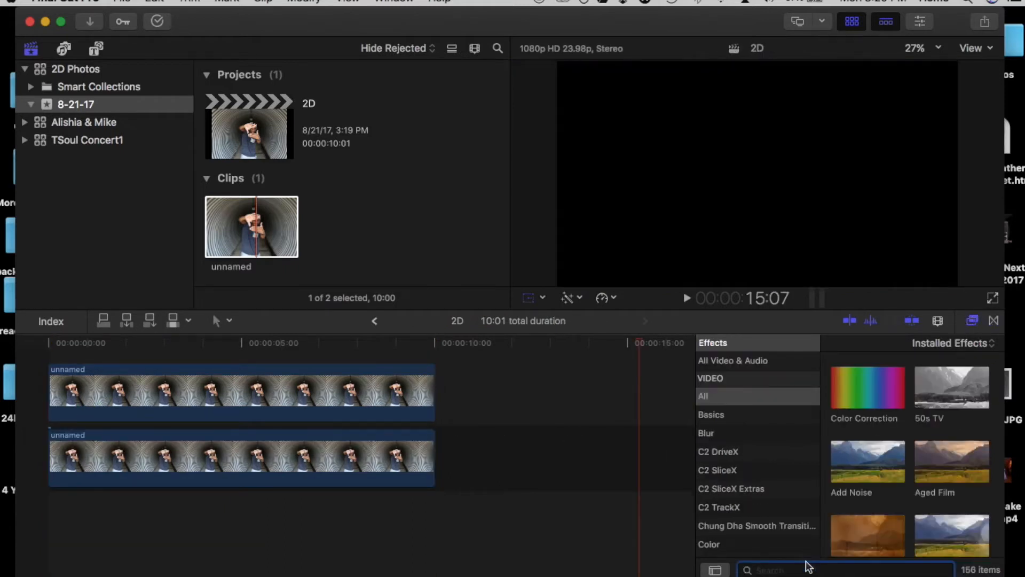
{"action": "type", "text": "dra"}
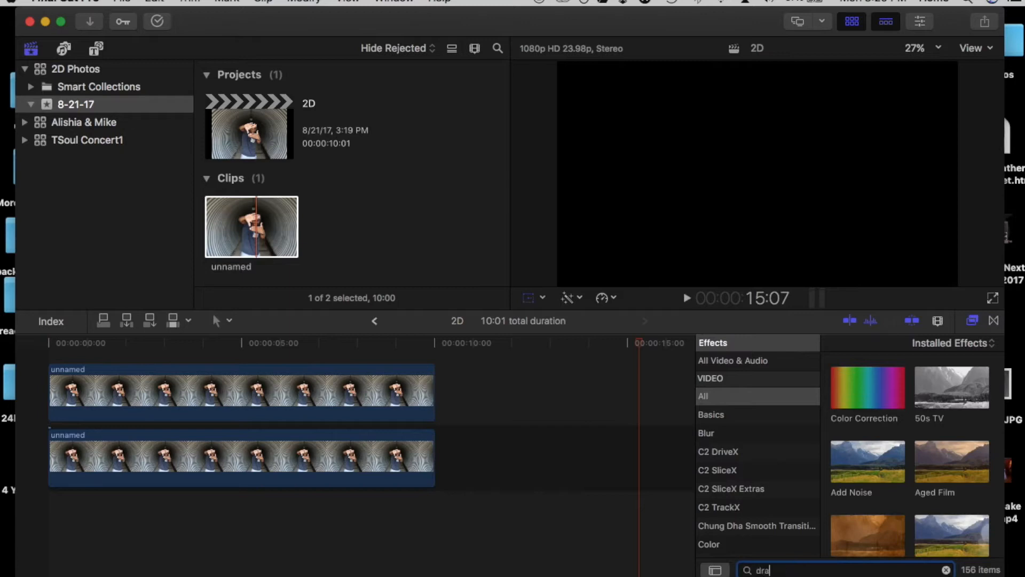
{"action": "type", "text": "w"}
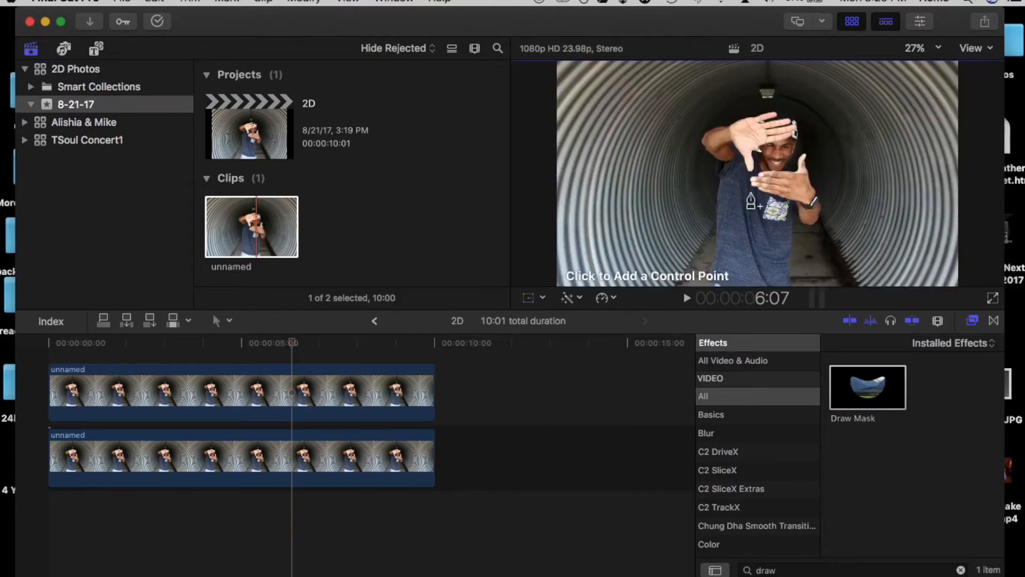
Zoom the viewer out and trace a closed Draw Mask outline around the dancing man.
{"action": "left_click", "coordinate": [921, 48]}
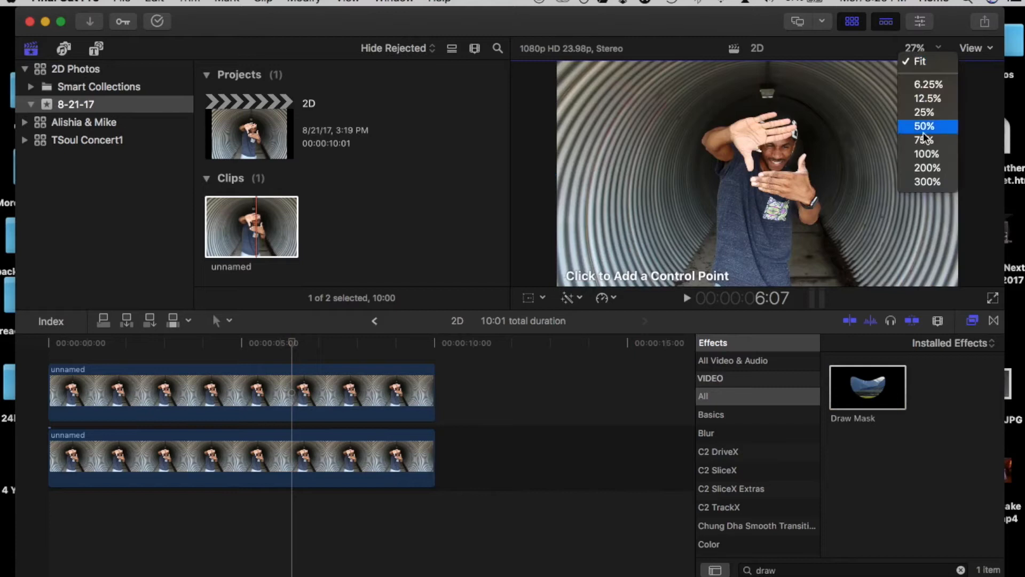
{"action": "left_click", "coordinate": [927, 182]}
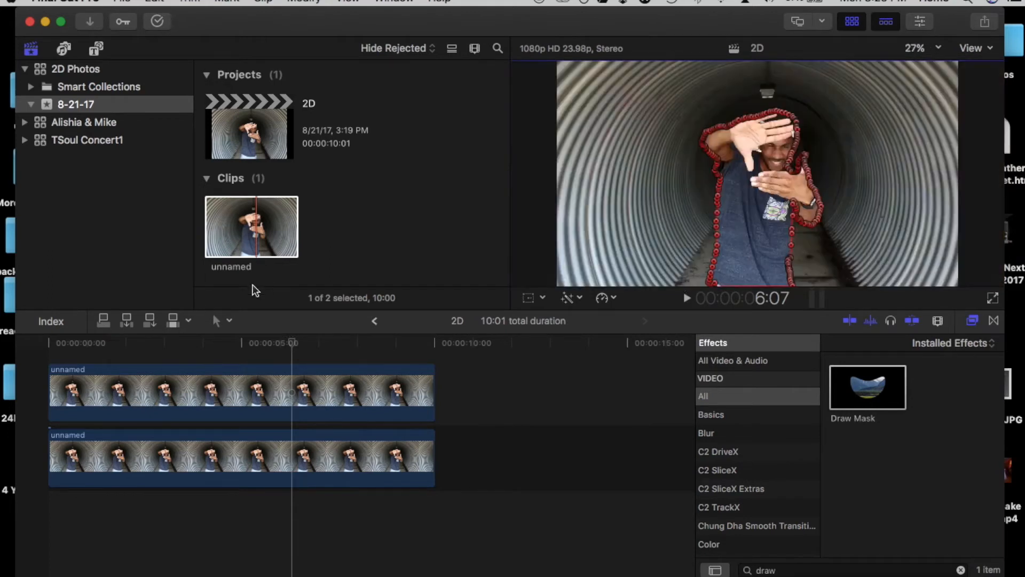
{"action": "left_click", "coordinate": [330, 392]}
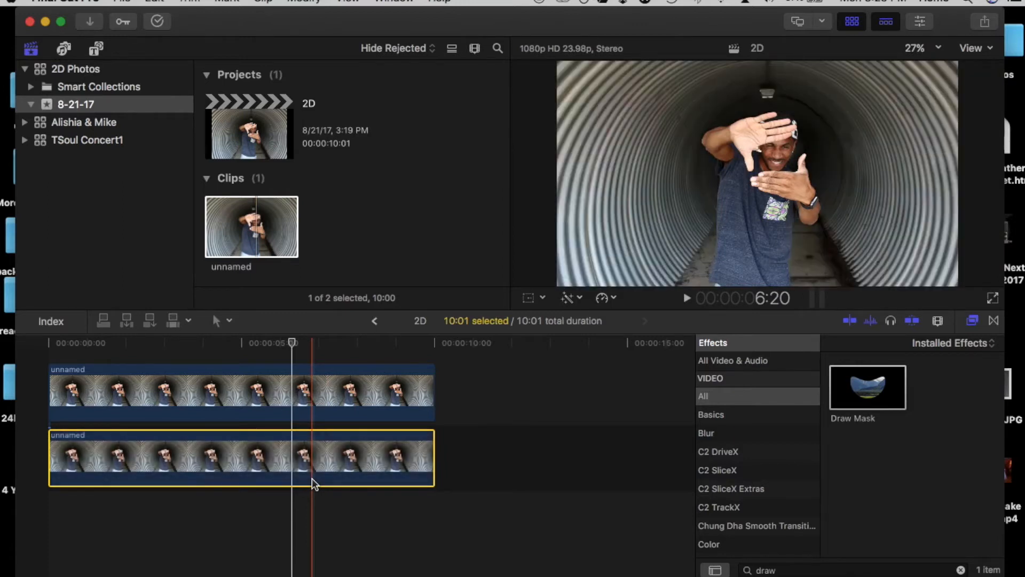
Copy the top clip and paste its Draw Mask and Scale attributes onto the bottom clip.
{"action": "left_click", "coordinate": [197, 392]}
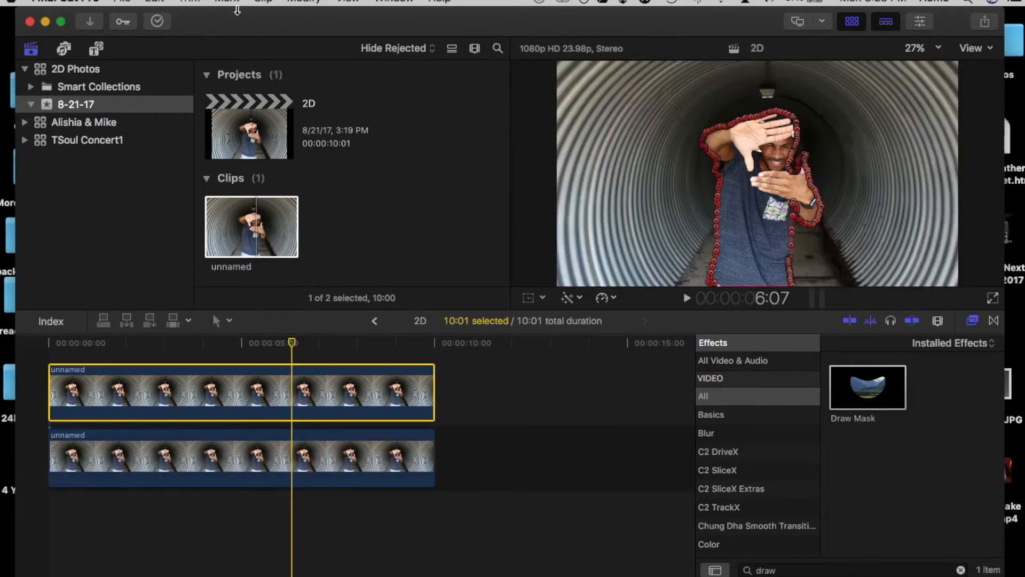
{"action": "left_click", "coordinate": [153, 1]}
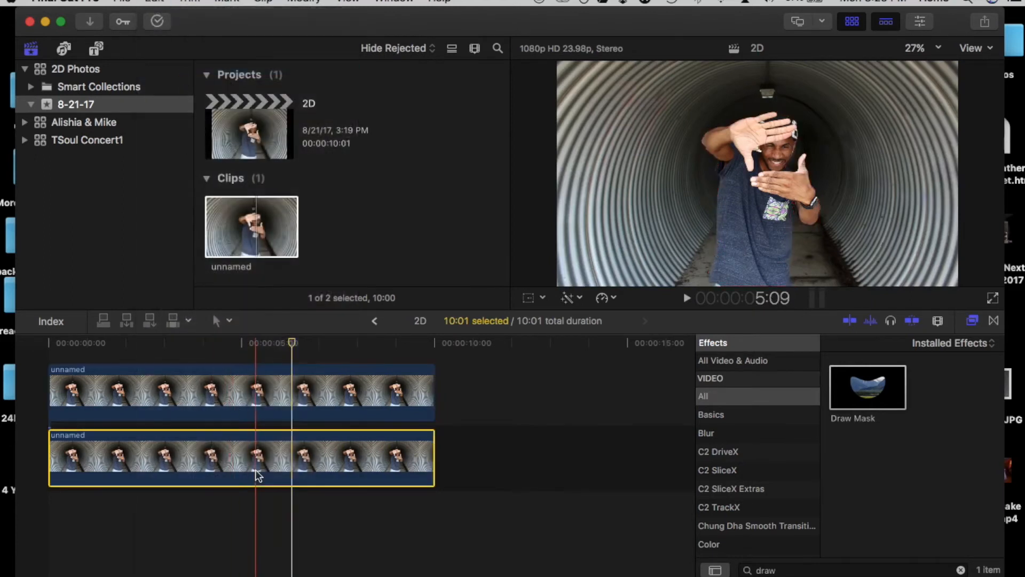
{"action": "left_click", "coordinate": [155, 1]}
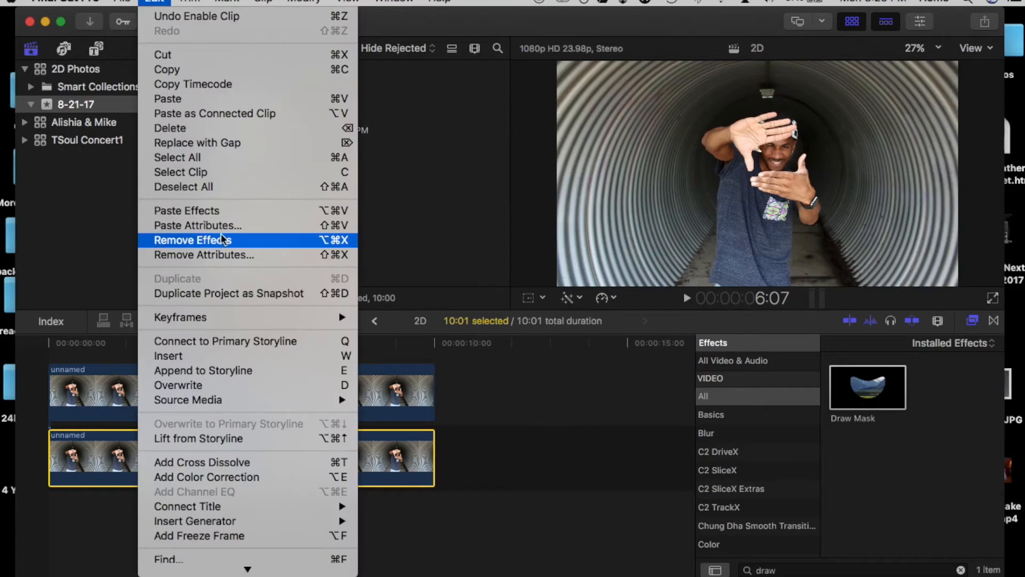
{"action": "left_click", "coordinate": [198, 225]}
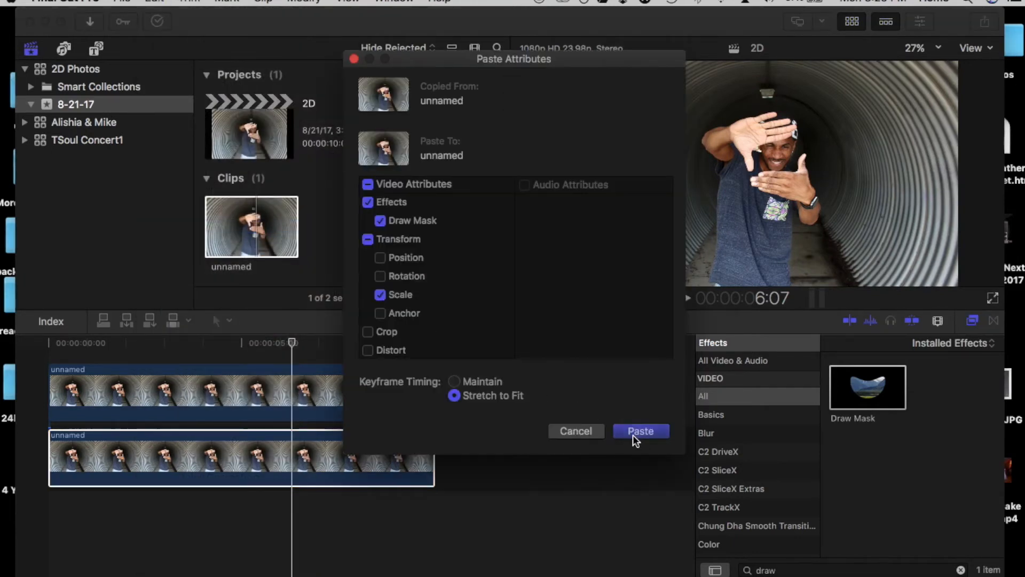
{"action": "left_click", "coordinate": [640, 430]}
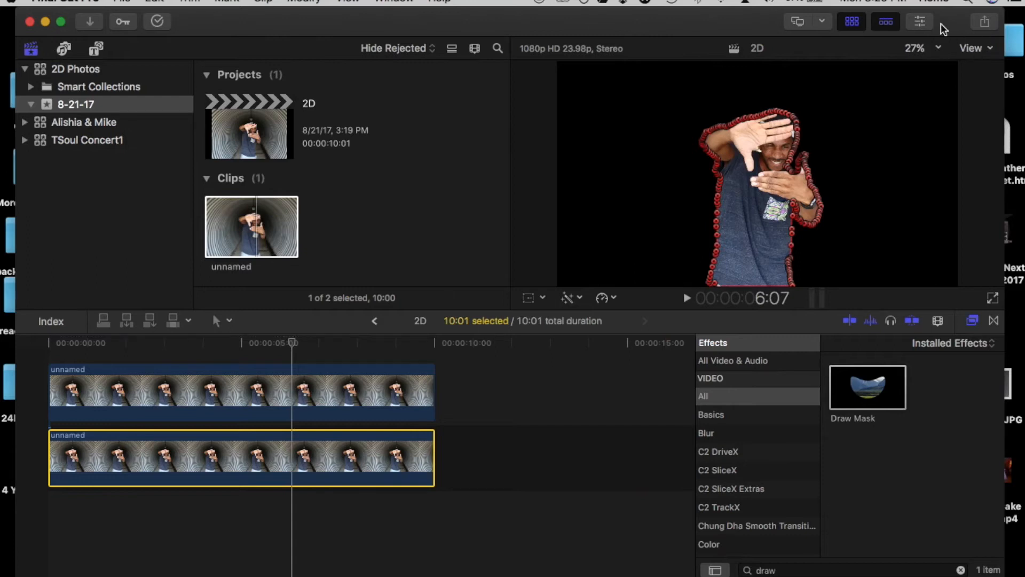
In the Inspector, invert the bottom clip's mask so the tunnel background shows at 154% scale.
{"action": "left_click", "coordinate": [920, 21]}
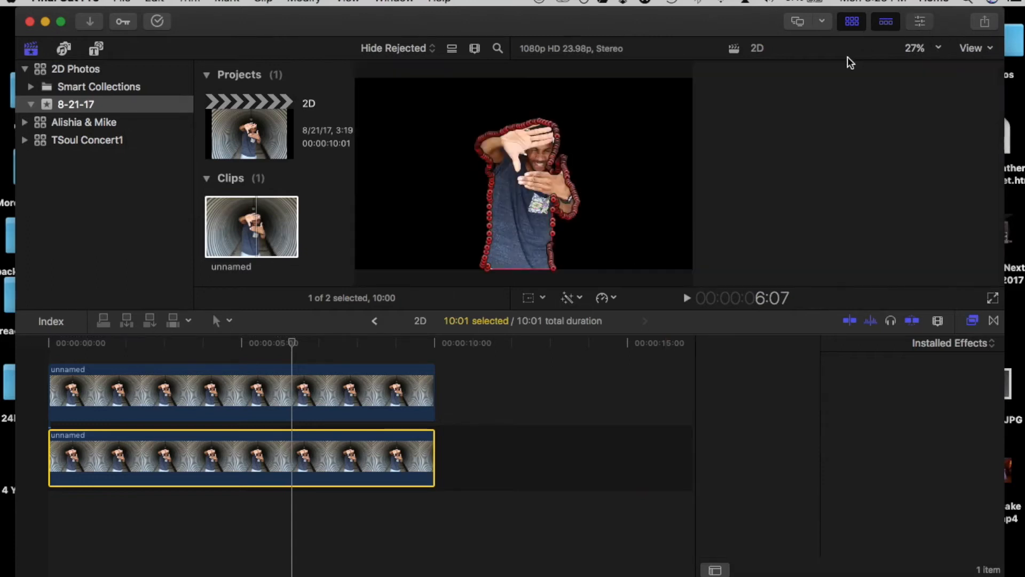
{"action": "left_click", "coordinate": [920, 21]}
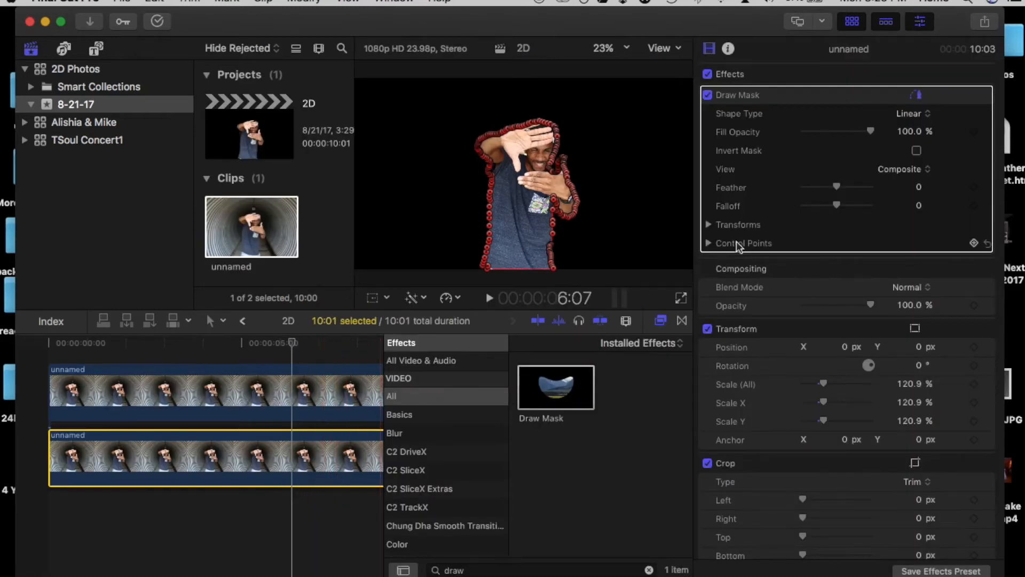
{"action": "mouse_move", "coordinate": [914, 162]}
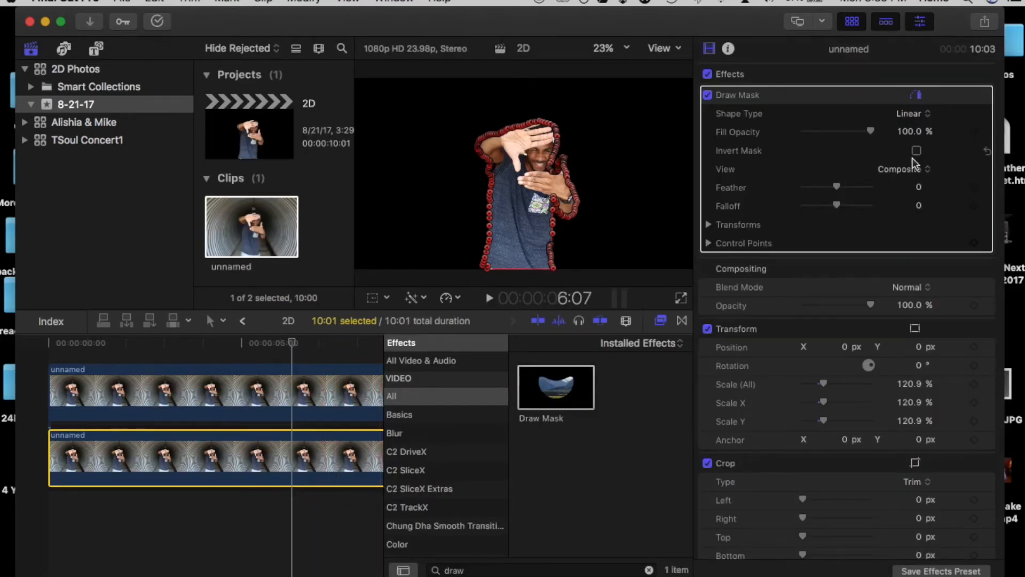
{"action": "left_click", "coordinate": [917, 150]}
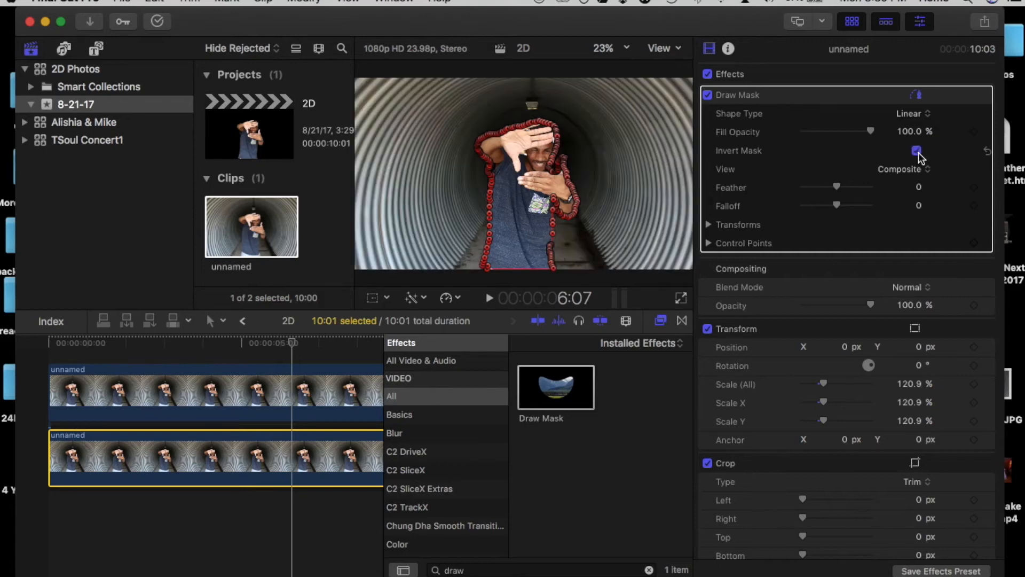
{"action": "left_click", "coordinate": [916, 151]}
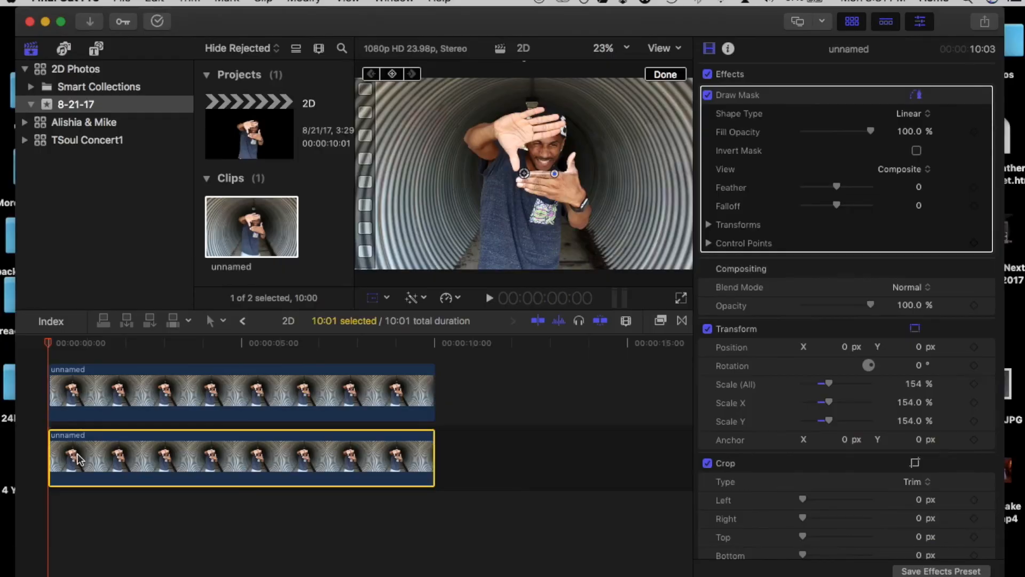
{"action": "mouse_move", "coordinate": [622, 310]}
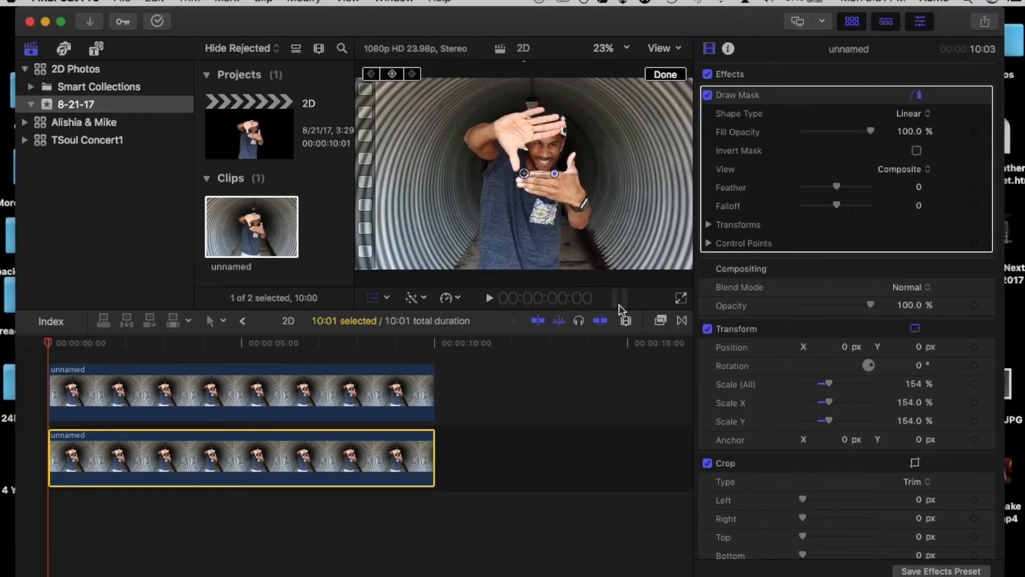
{"action": "mouse_move", "coordinate": [785, 358]}
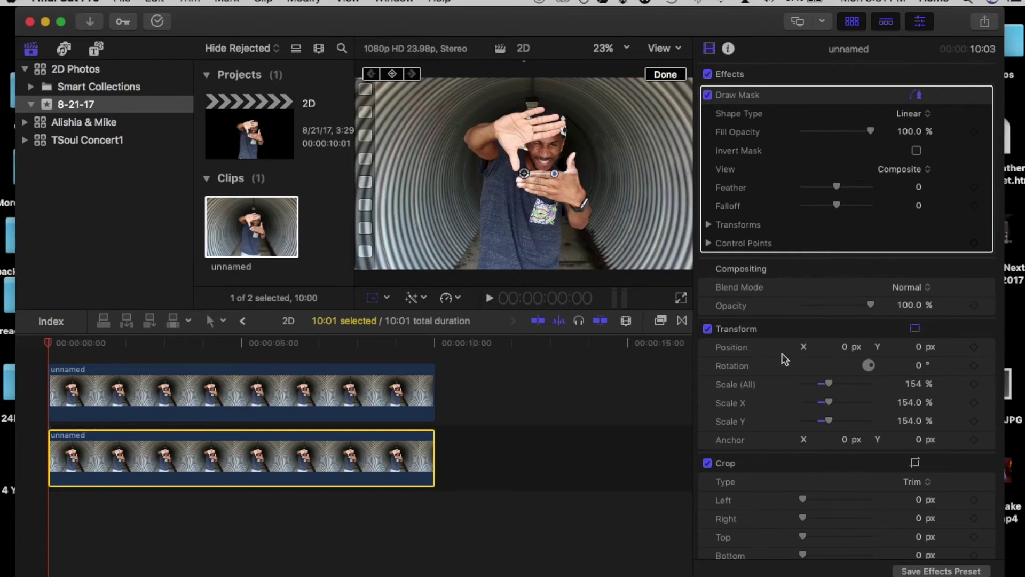
Undo the scale change, returning the bottom clip to 120.9%.
{"action": "left_click", "coordinate": [916, 150]}
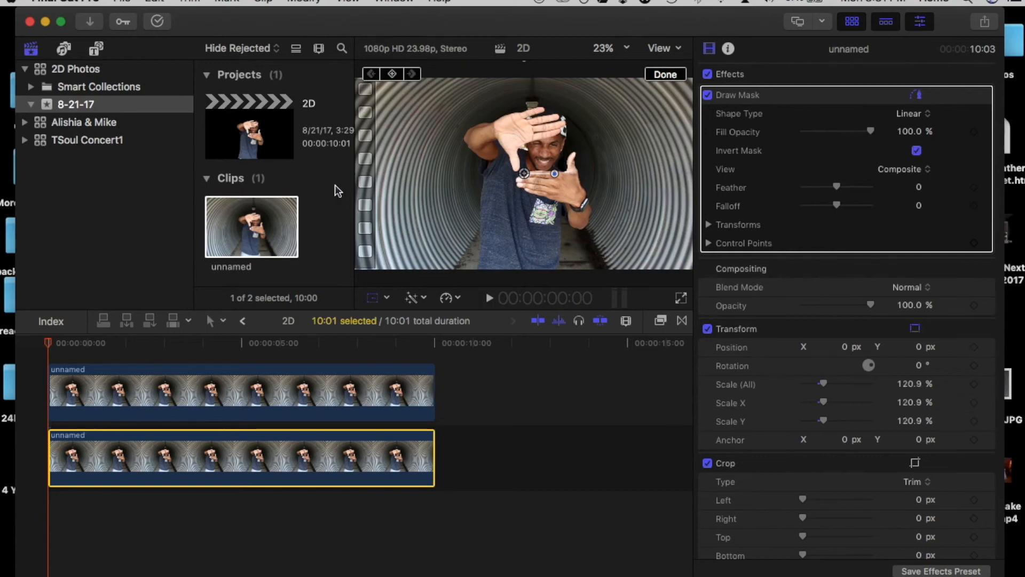
Keyframe the top clip's scale from about 154% to 140% over 10 seconds and play it back.
{"action": "left_click", "coordinate": [392, 74]}
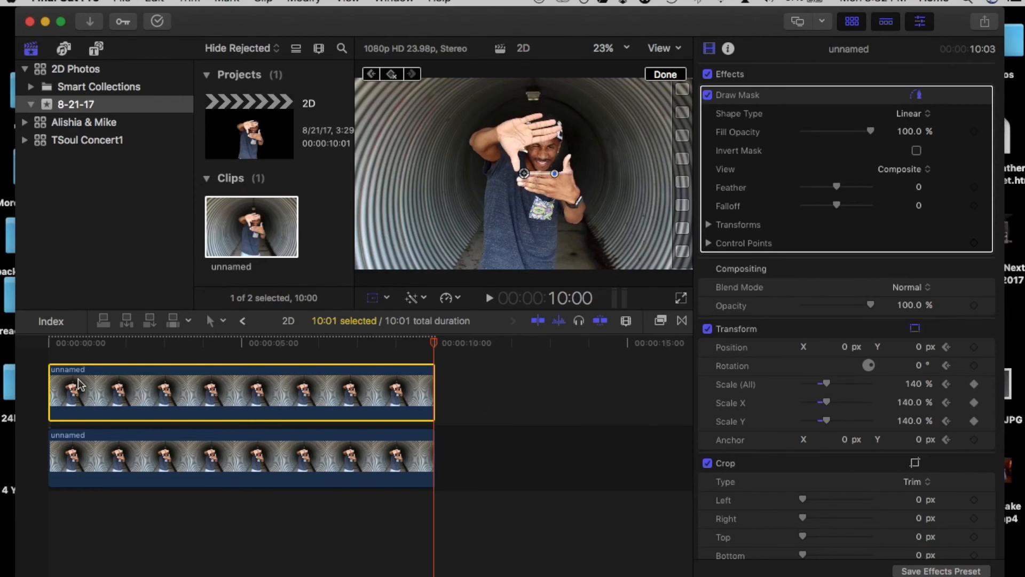
{"action": "left_click", "coordinate": [488, 298]}
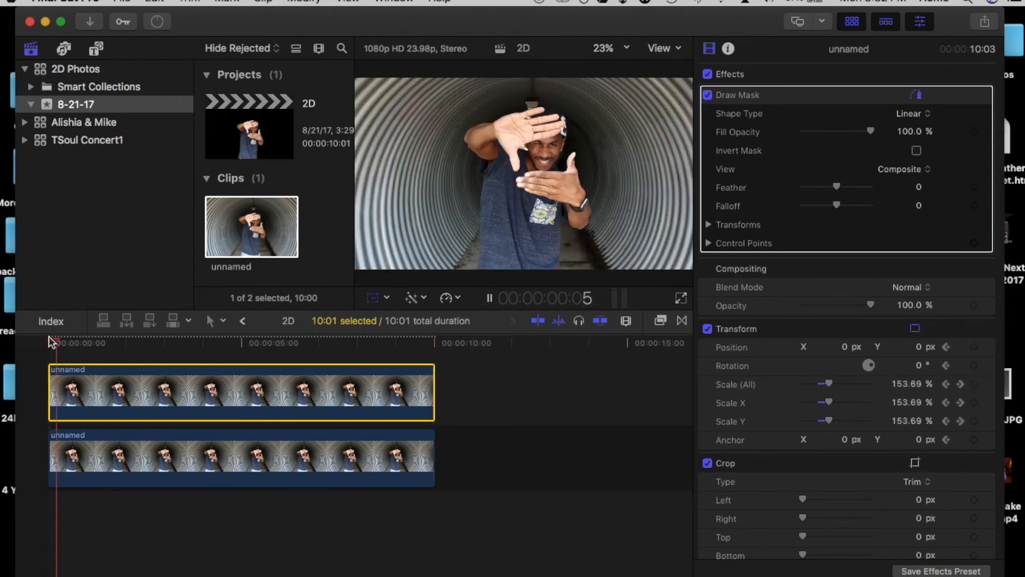